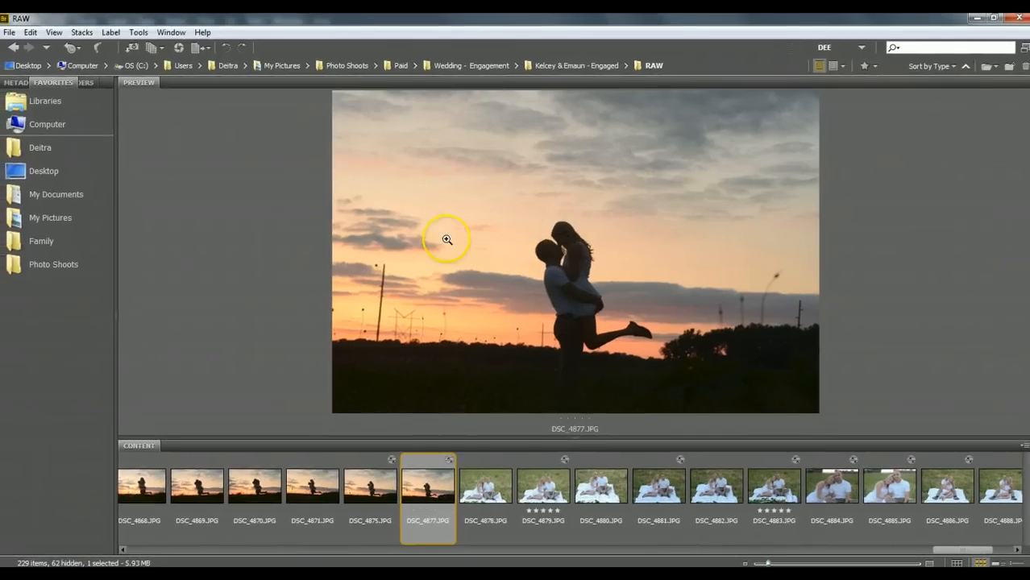
mouse_move(455, 520)
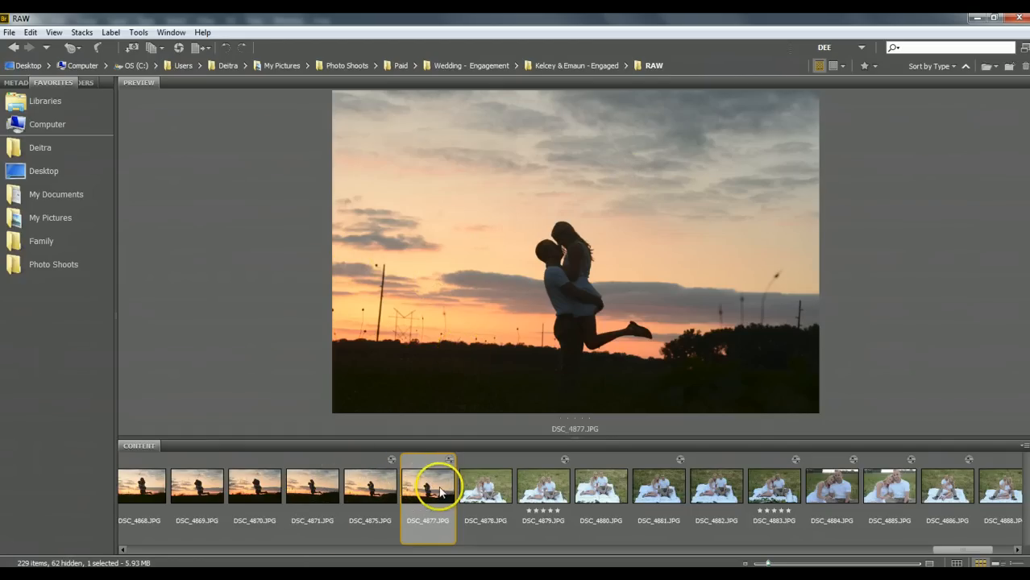
mouse_move(446, 530)
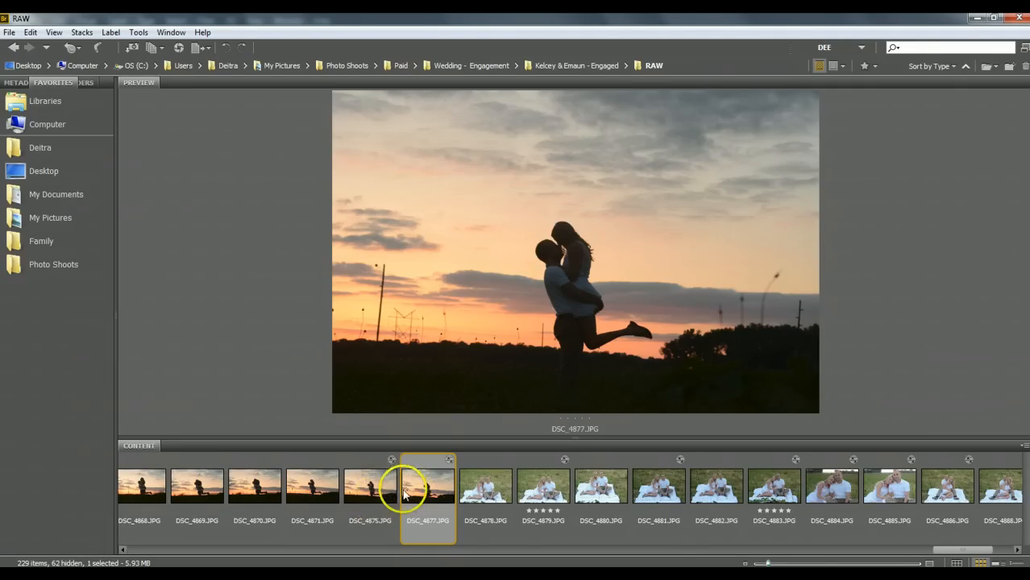
- Open the sunset photo in Adobe Camera Raw for raw editing
double_click(427, 486)
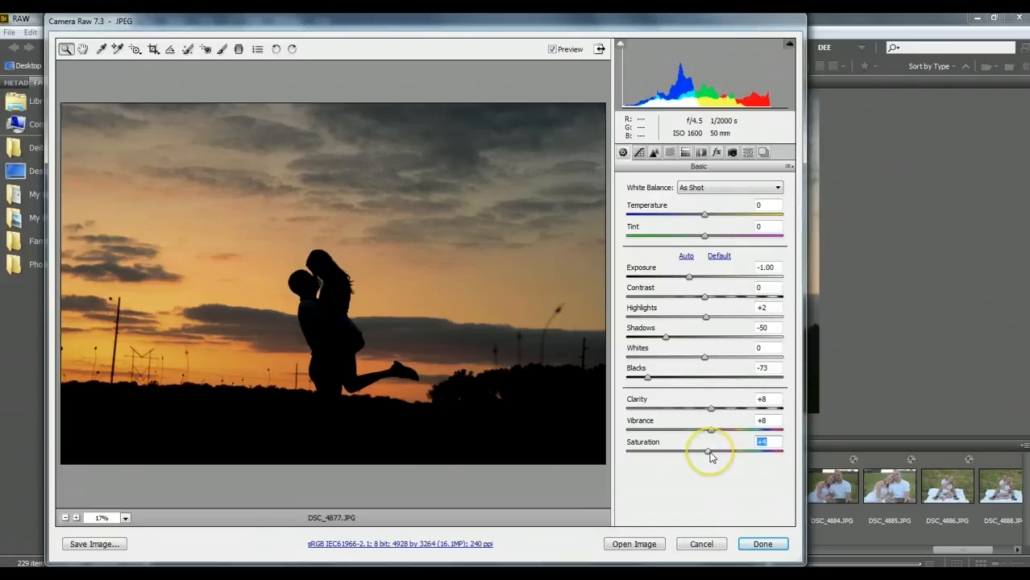
- Switch to the Detail tab to view Sharpening and Noise Reduction sliders
click(653, 152)
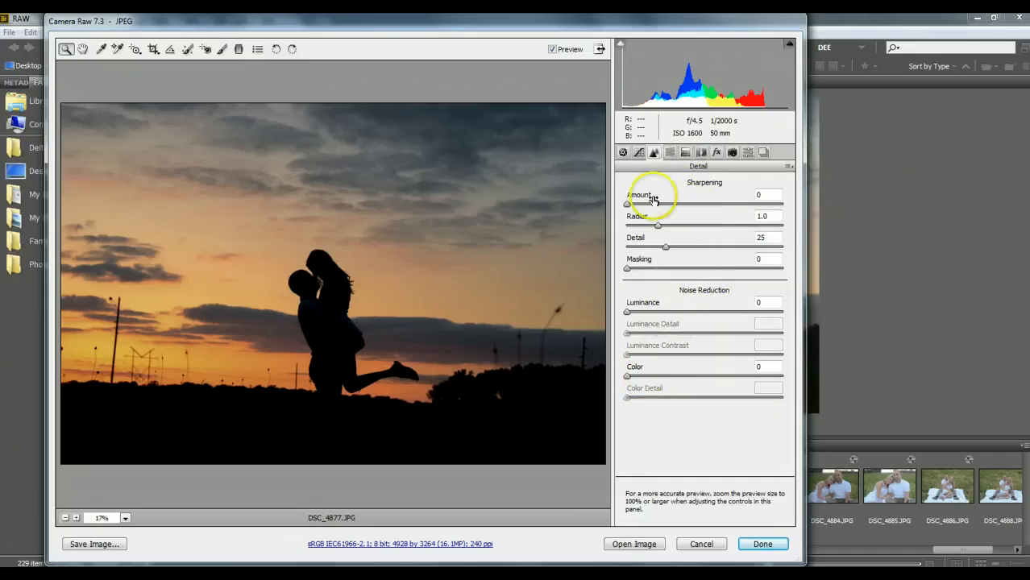
- Return to the Basic panel to adjust white balance Temperature and Tint
click(622, 153)
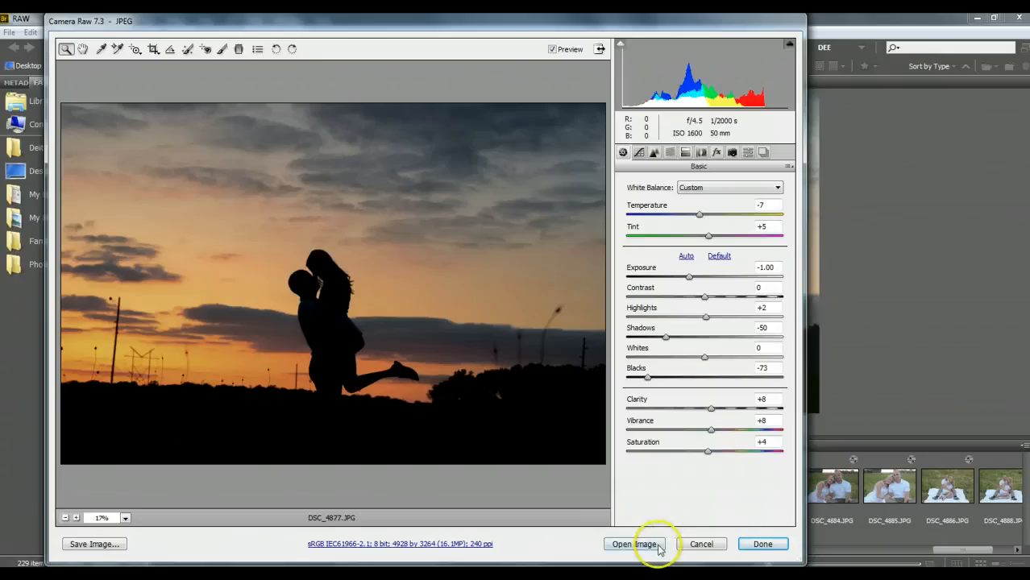
- Toggle Preview off and on to compare the edited photo with the original
click(553, 49)
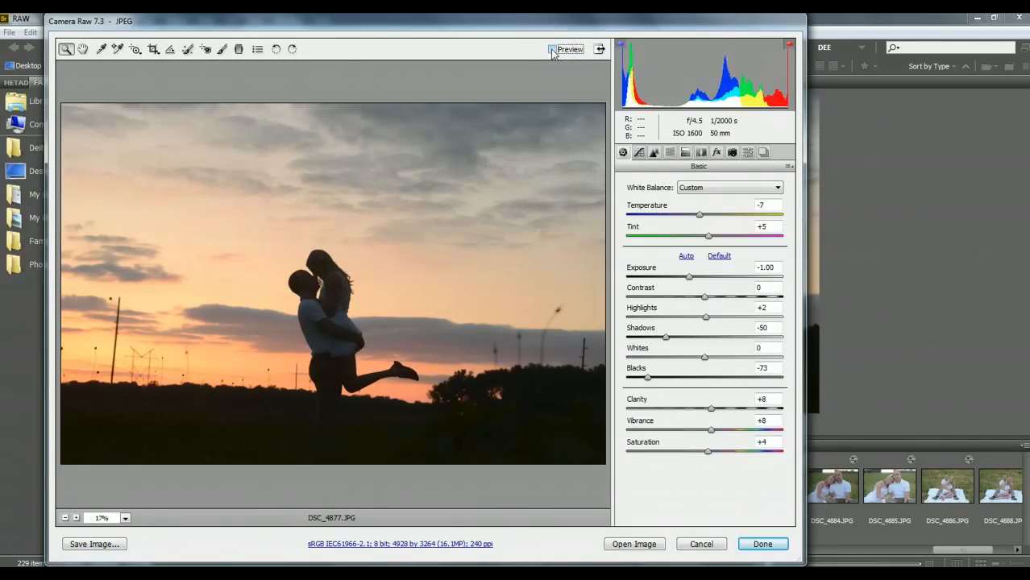
click(553, 50)
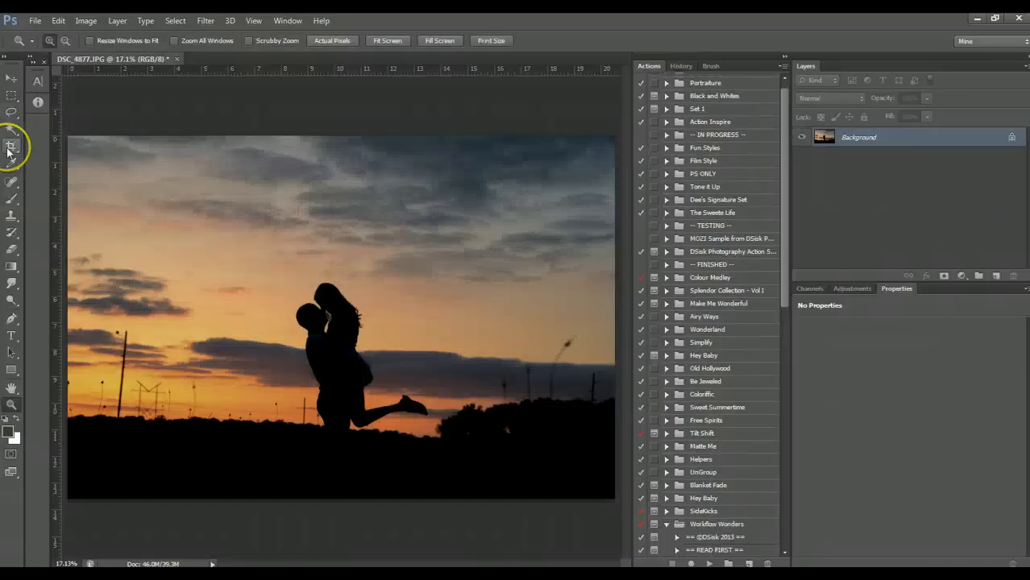
click(11, 146)
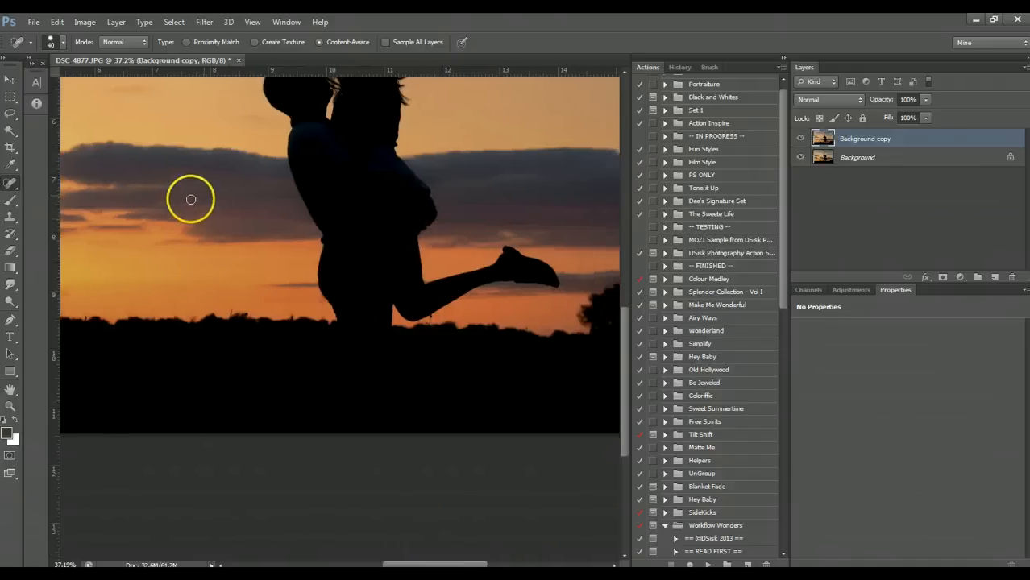
- Spot-heal the wire crossing the dark cloud left of the couple
drag(191, 199, 262, 207)
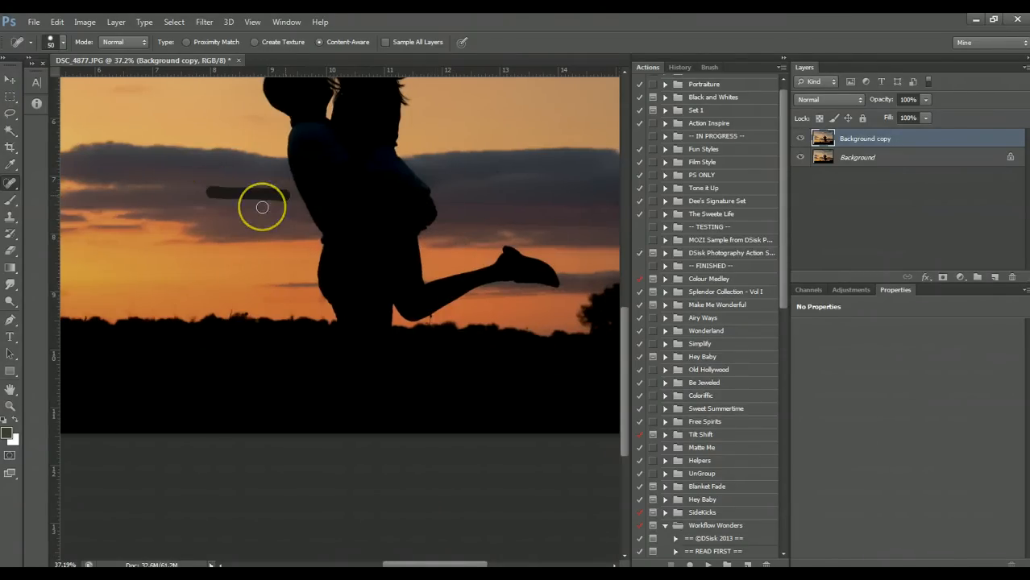
mouse_move(288, 219)
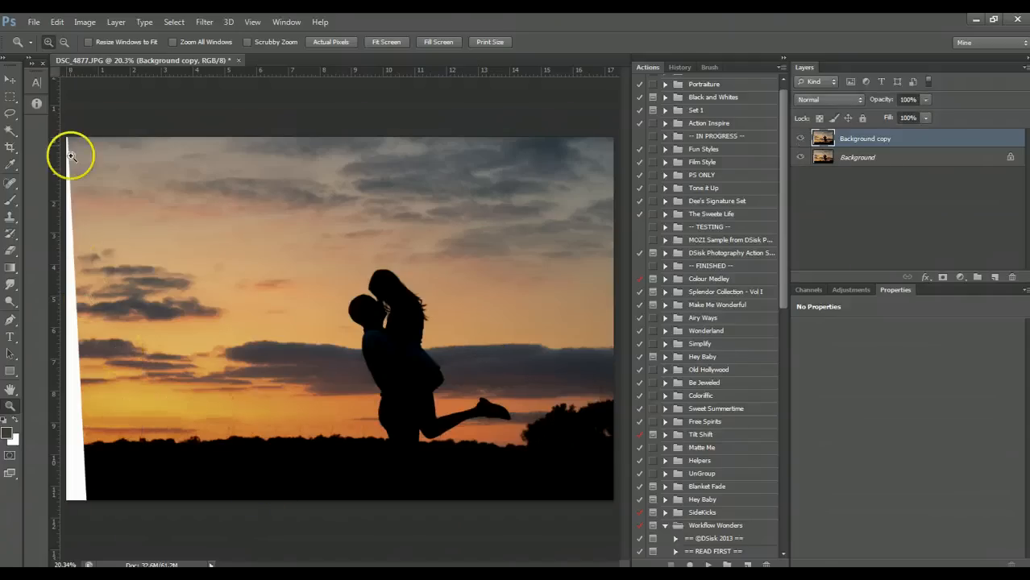
- Zoom in on the empty white wedge at the top-left corner
click(11, 133)
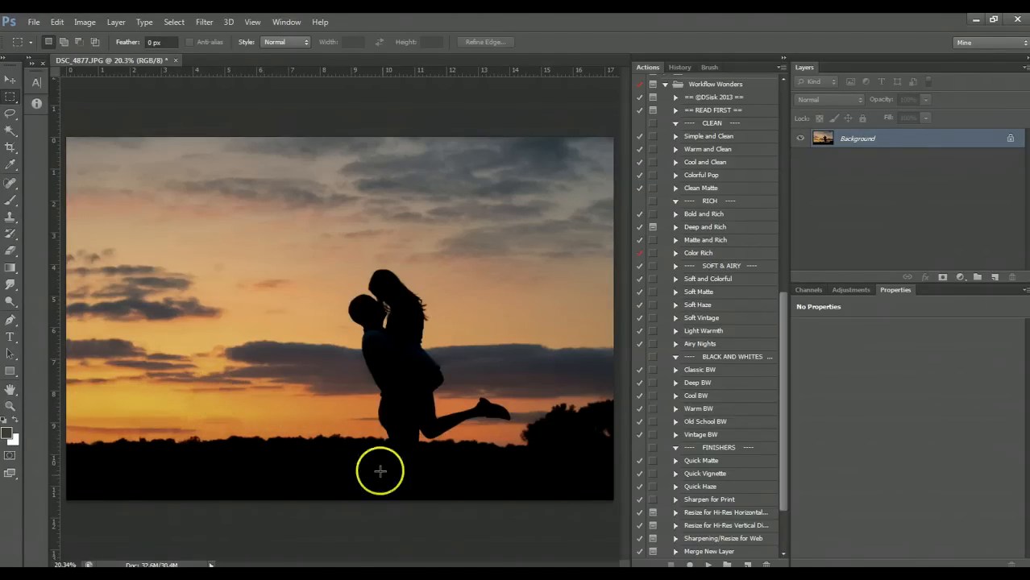
mouse_move(702, 227)
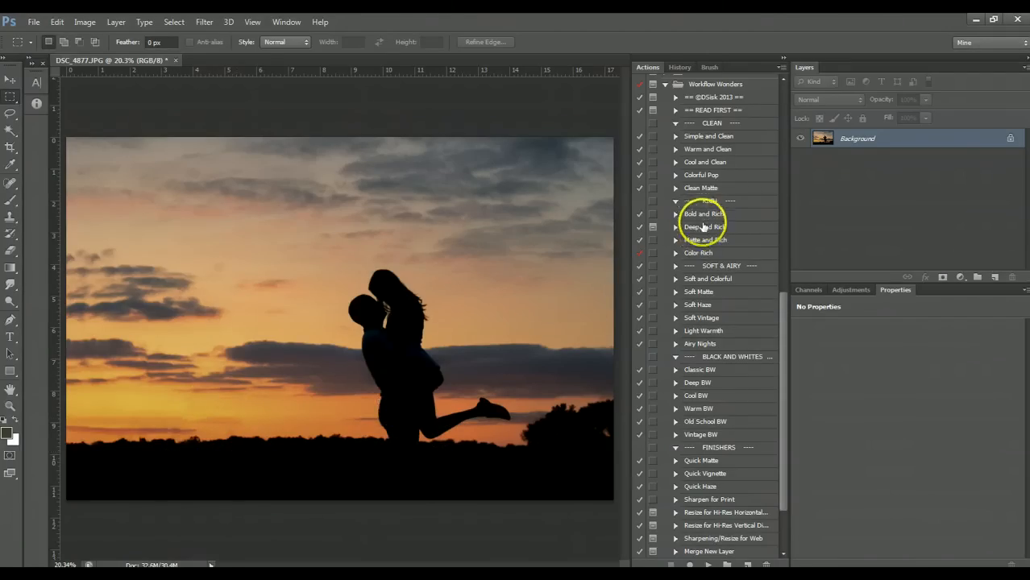